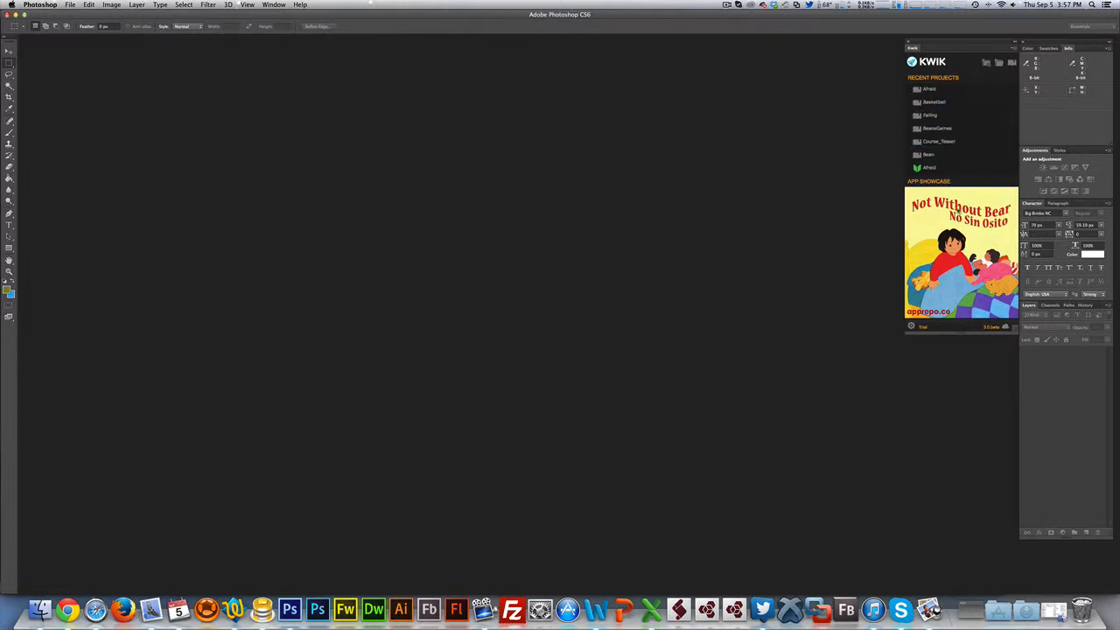
{"action": "mouse_move", "coordinate": [822, 228]}
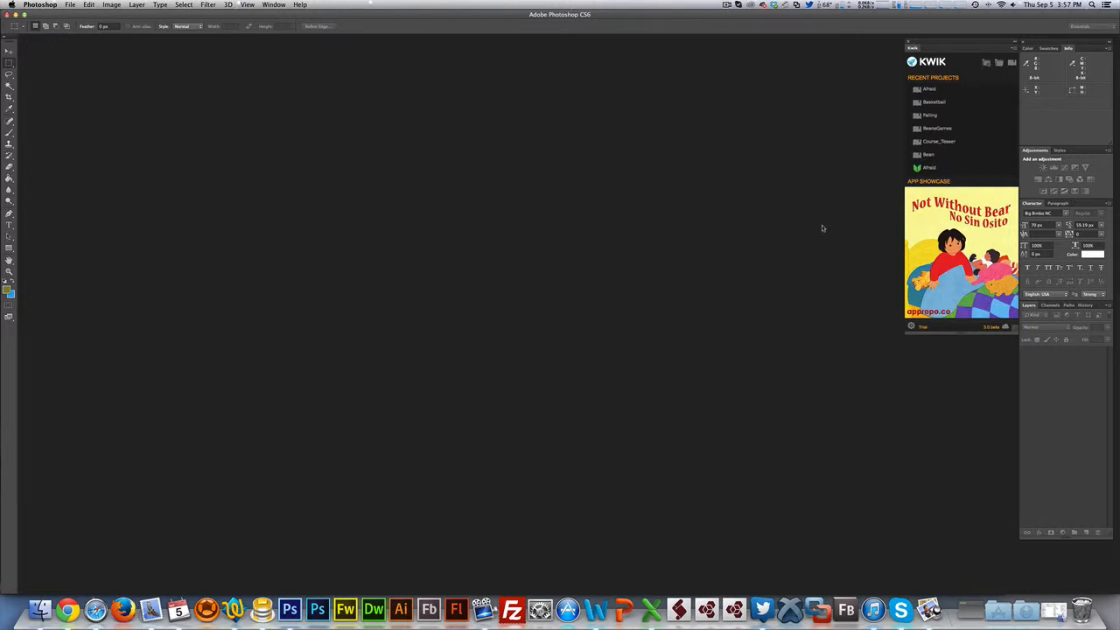
{"action": "mouse_move", "coordinate": [857, 243]}
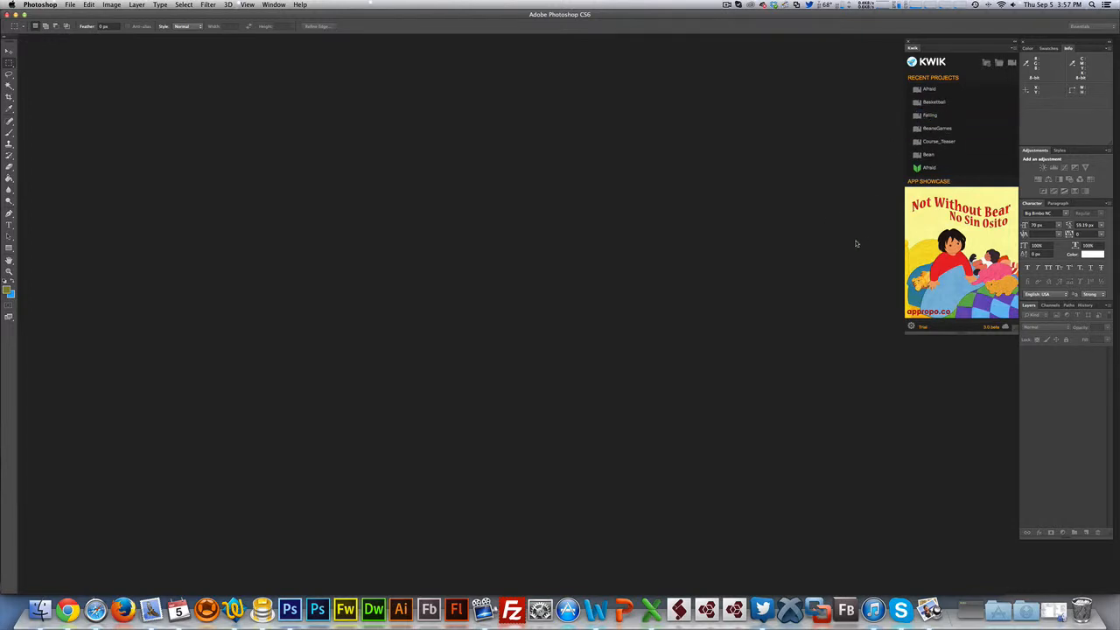
{"action": "mouse_move", "coordinate": [978, 70]}
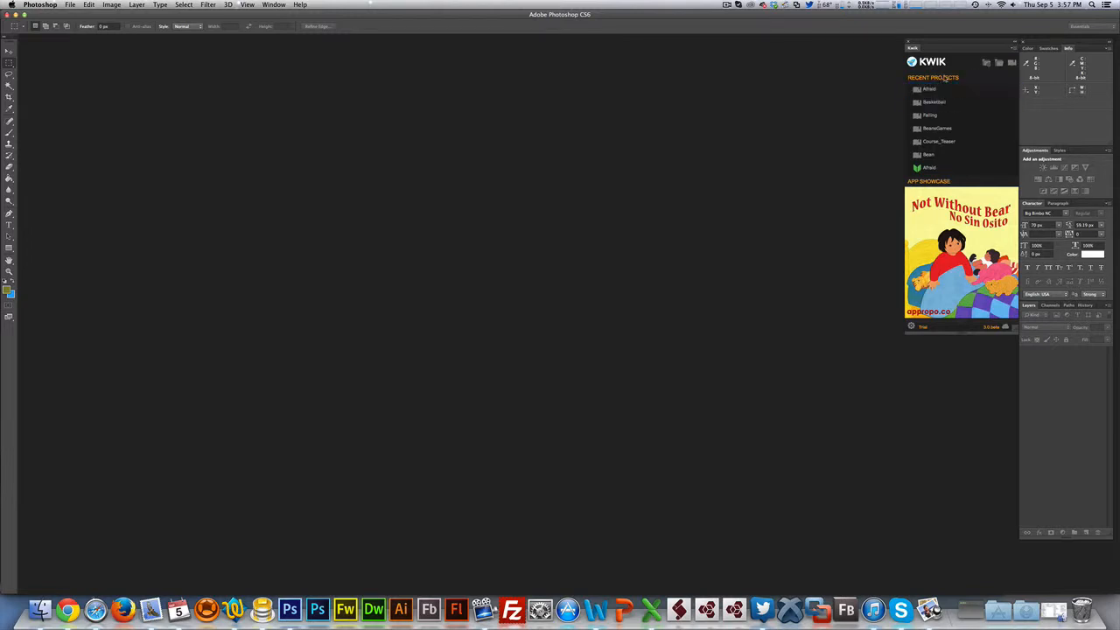
Select entries in Kwik's Recent Projects list and remove one project from it
{"action": "left_click", "coordinate": [961, 154]}
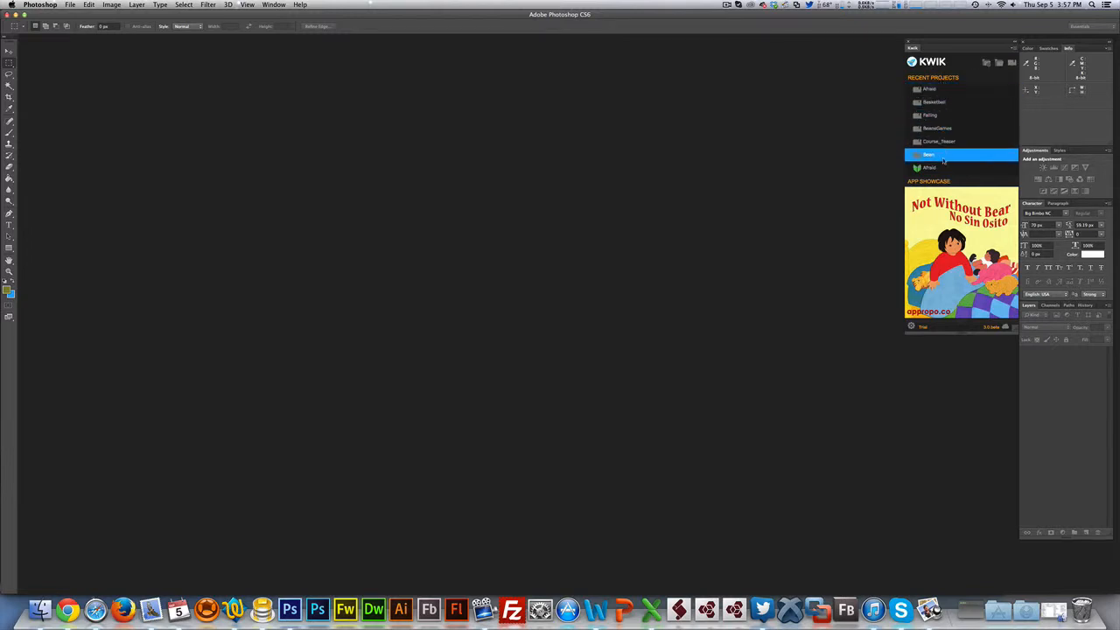
{"action": "left_click", "coordinate": [931, 88]}
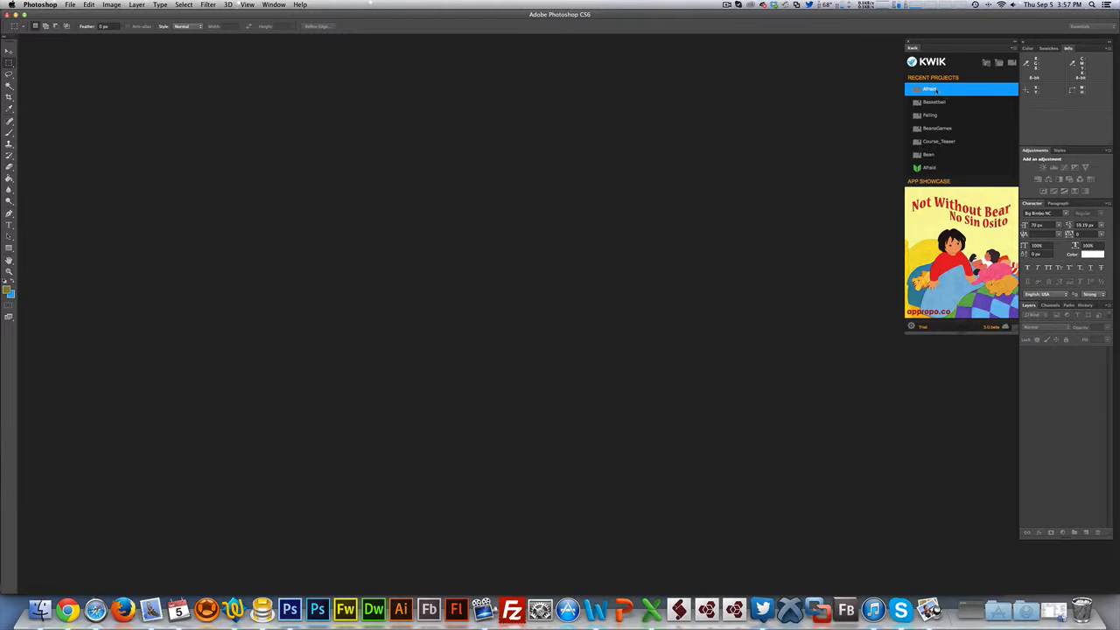
{"action": "left_click", "coordinate": [931, 116]}
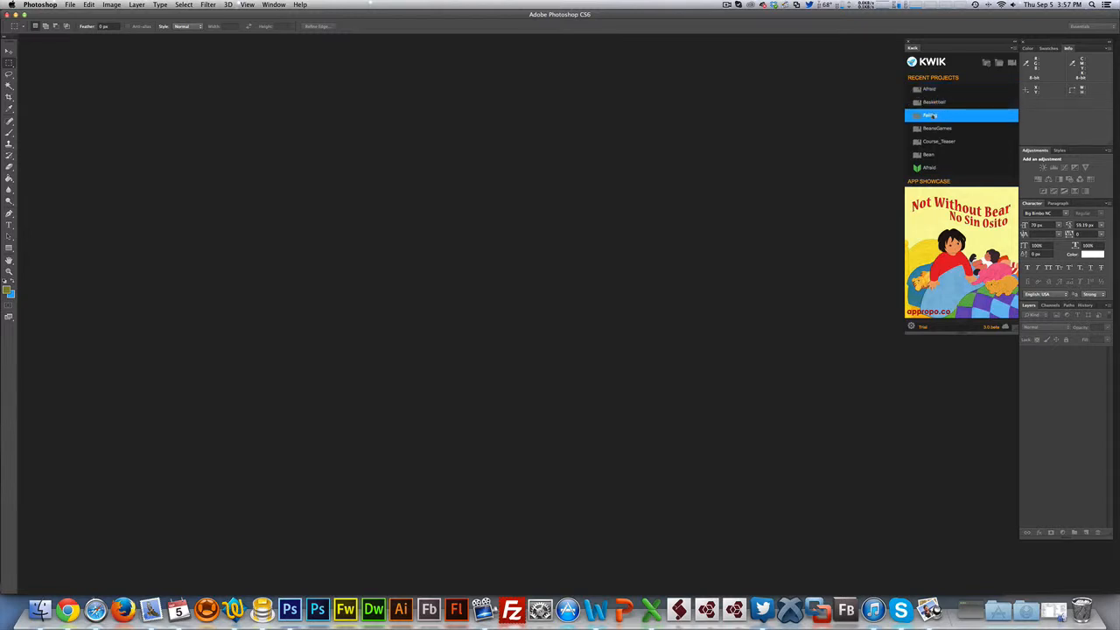
{"action": "left_click", "coordinate": [938, 140]}
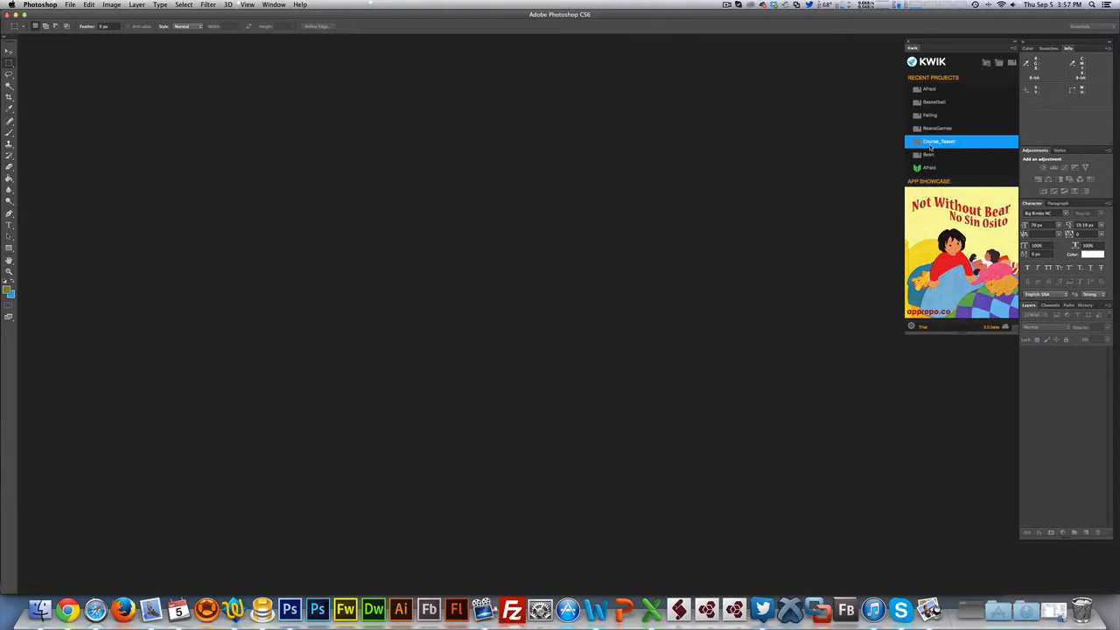
{"action": "left_click", "coordinate": [960, 128]}
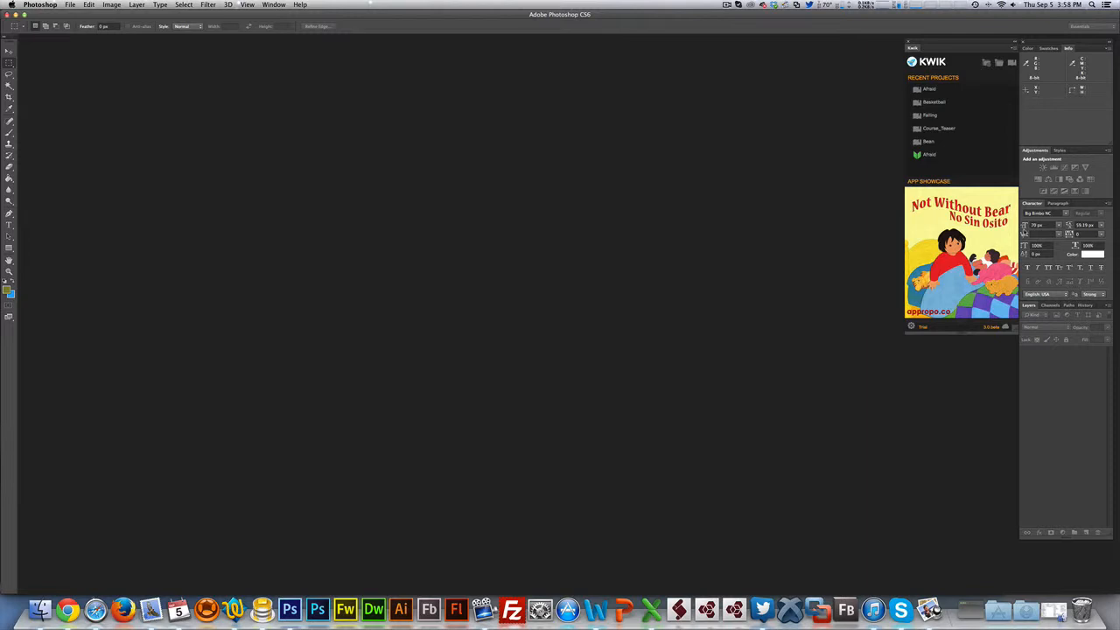
{"action": "mouse_move", "coordinate": [895, 166]}
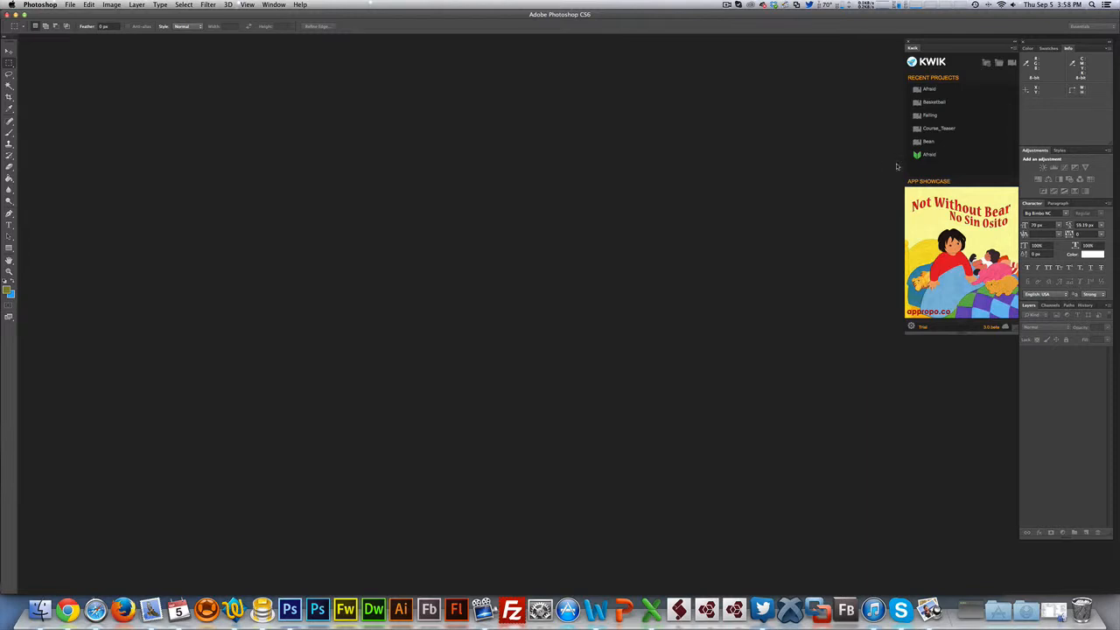
{"action": "left_click", "coordinate": [929, 154]}
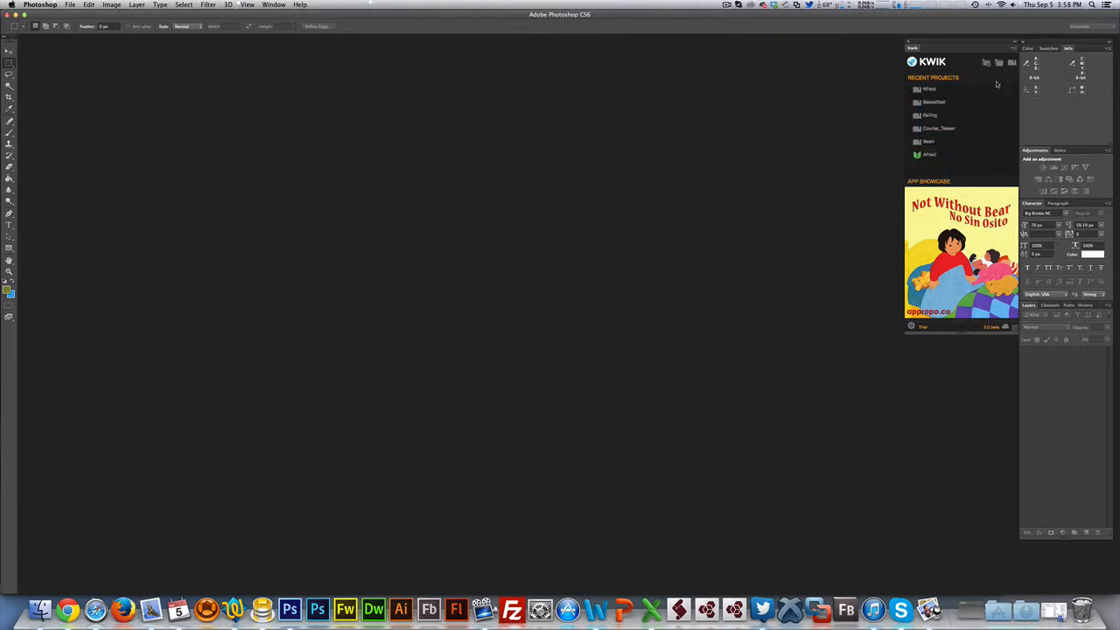
{"action": "left_click", "coordinate": [930, 154]}
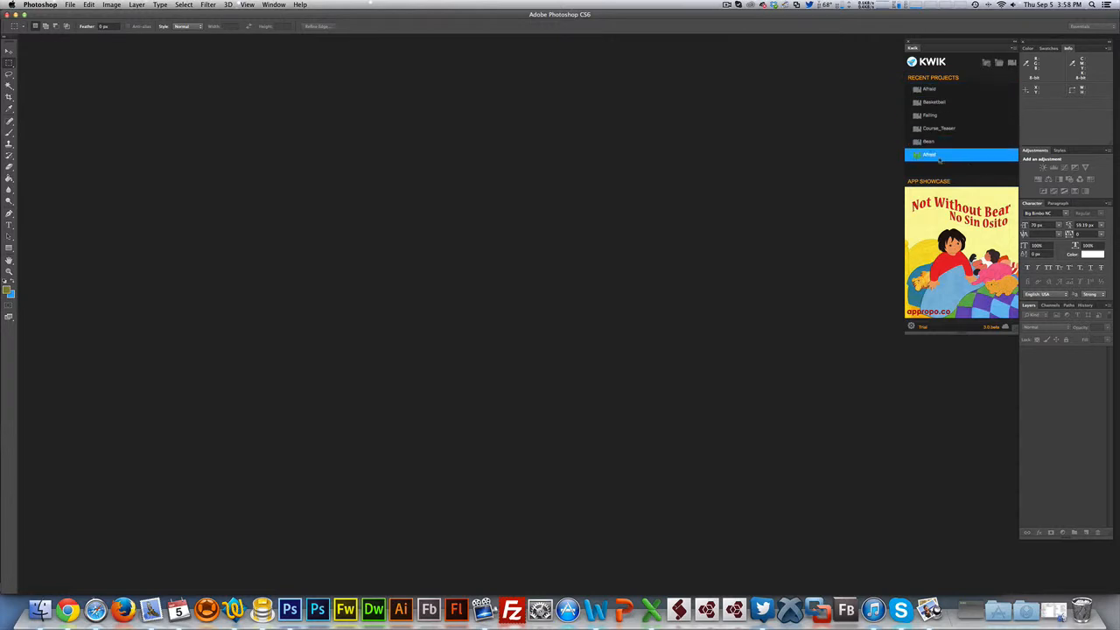
{"action": "left_click", "coordinate": [938, 129]}
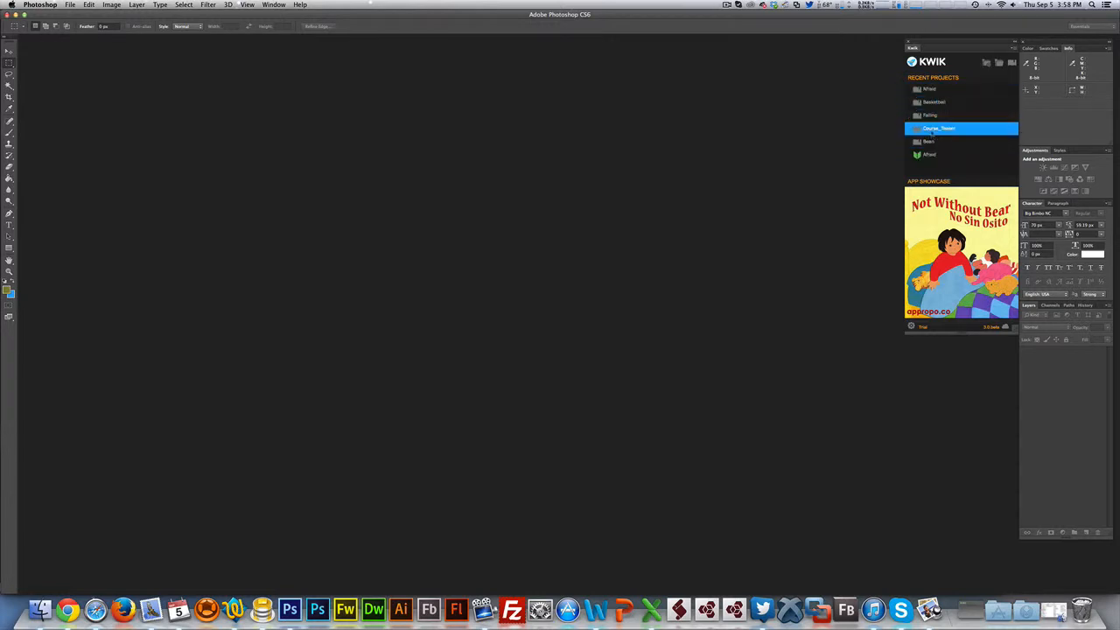
{"action": "left_click", "coordinate": [931, 90]}
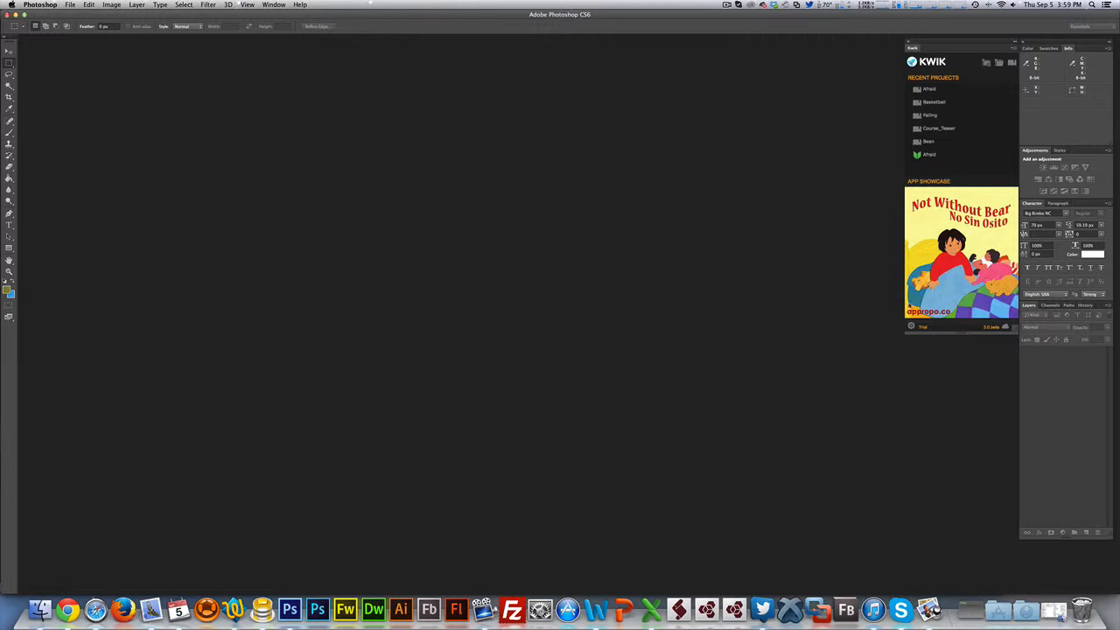
{"action": "mouse_move", "coordinate": [966, 329]}
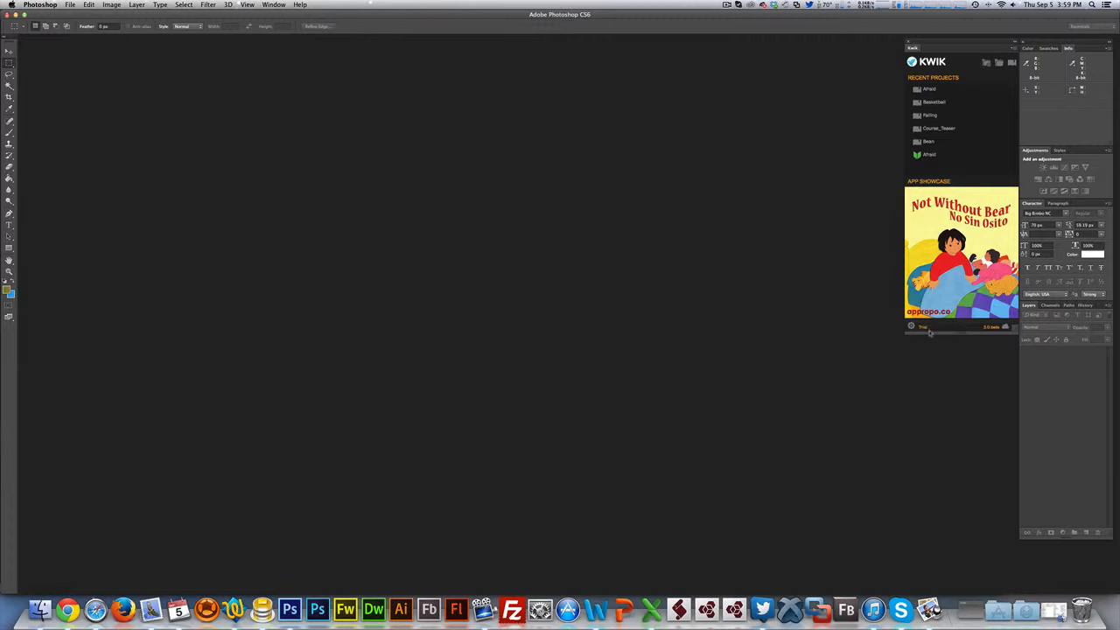
{"action": "mouse_move", "coordinate": [923, 329]}
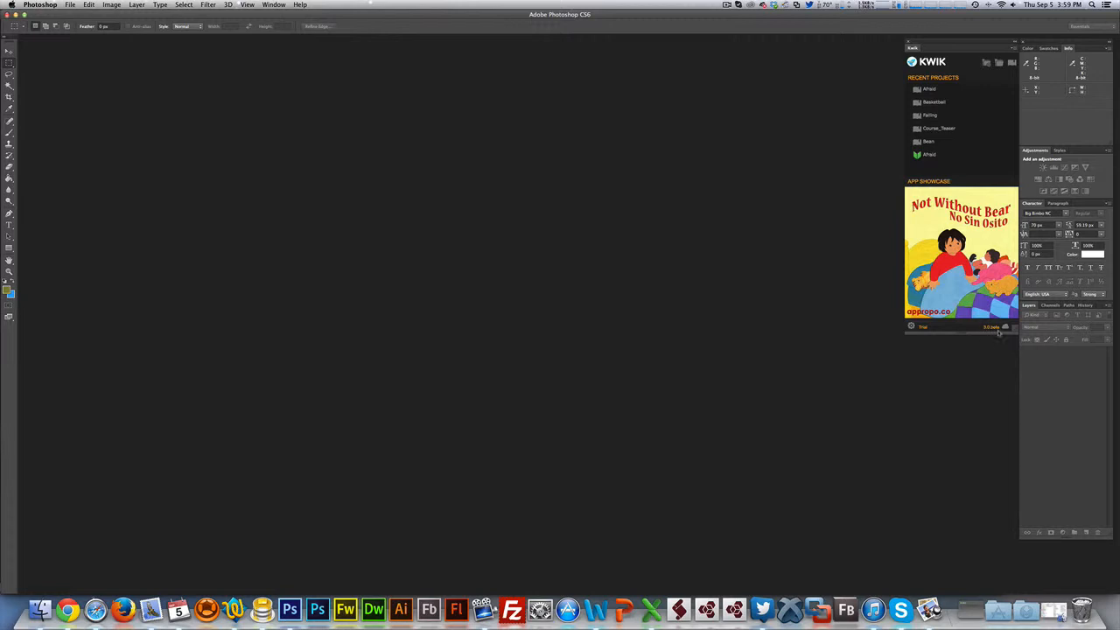
{"action": "mouse_move", "coordinate": [994, 333]}
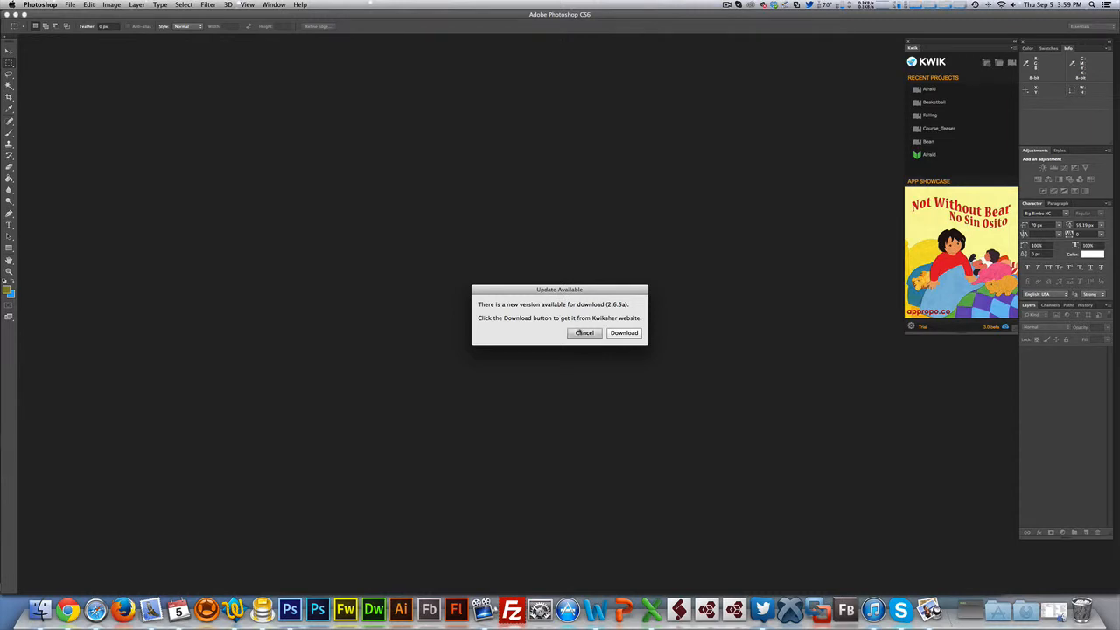
{"action": "left_click", "coordinate": [585, 333]}
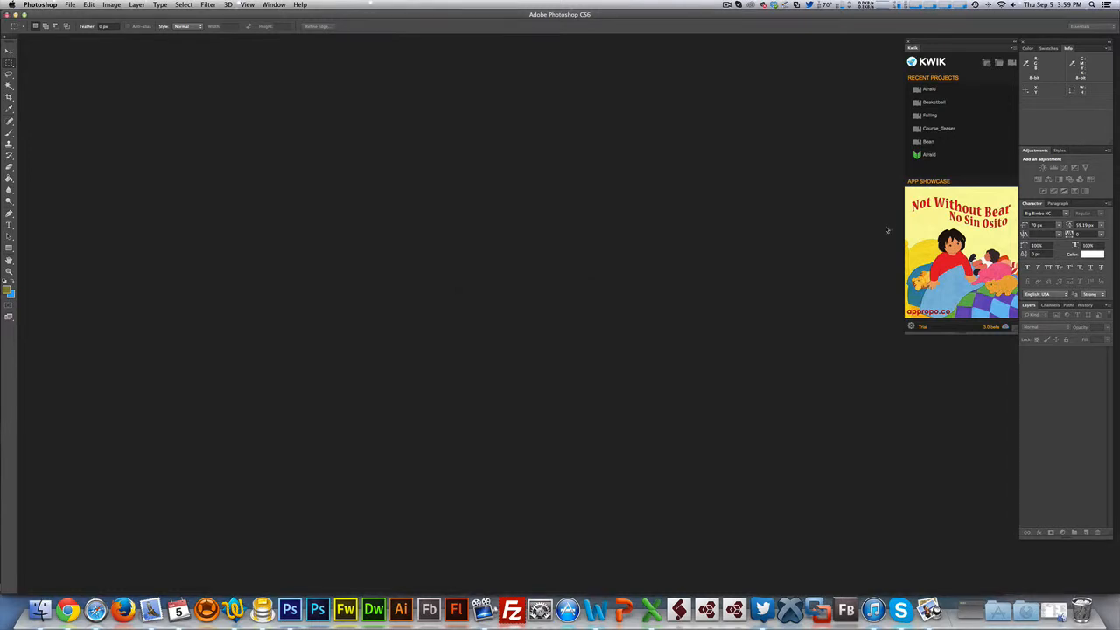
{"action": "left_click", "coordinate": [935, 102]}
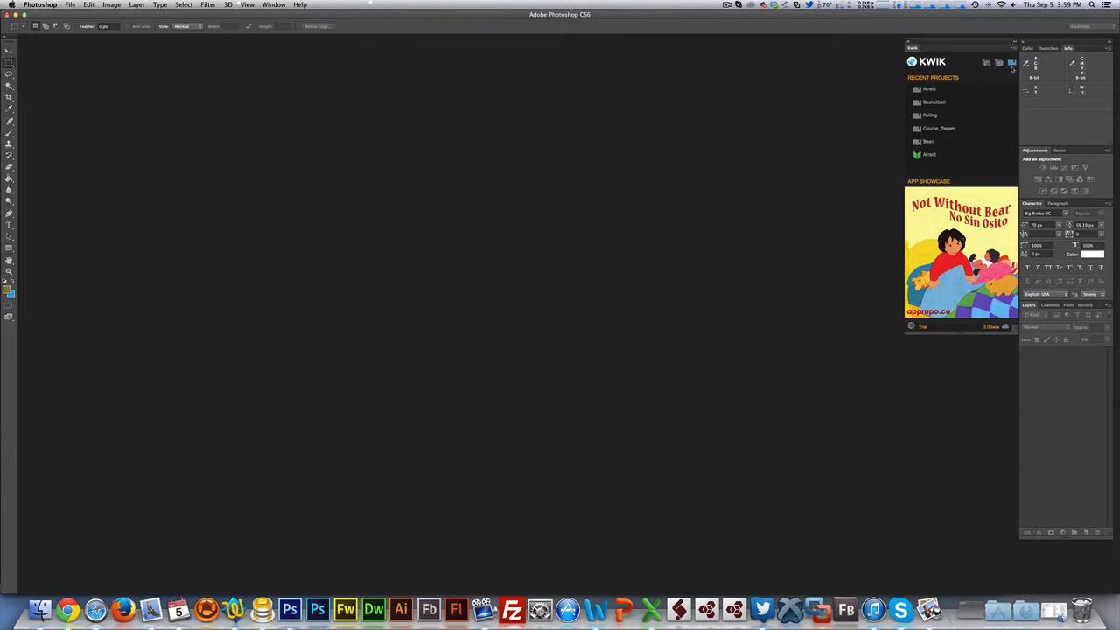
{"action": "left_click", "coordinate": [931, 115]}
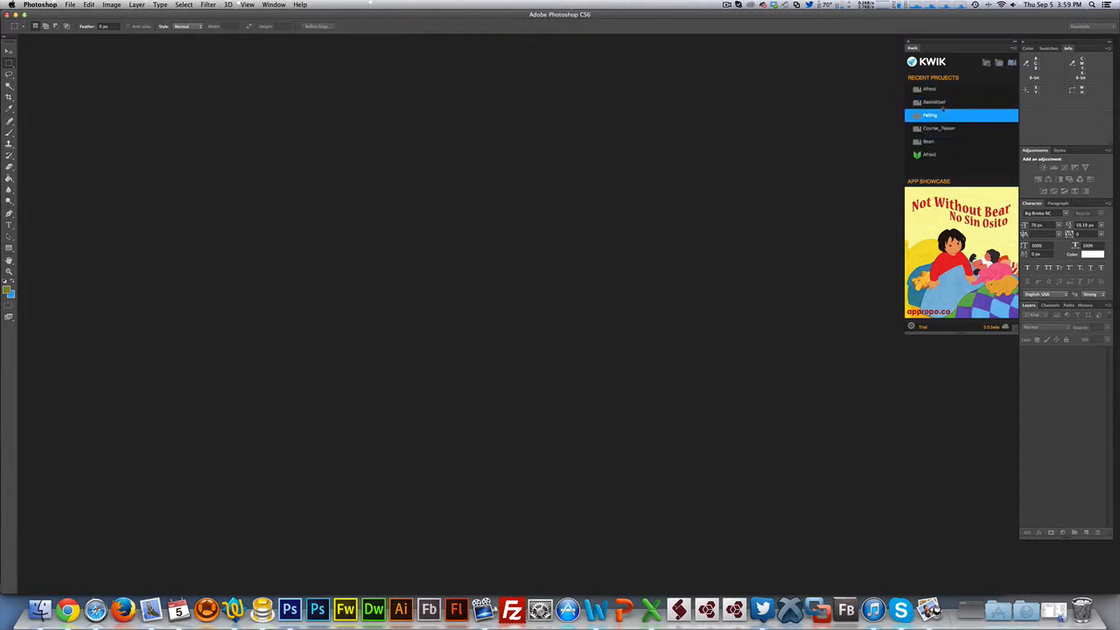
Load the Basketball project from the recent projects list so its scene and layers appear
{"action": "left_click", "coordinate": [932, 101]}
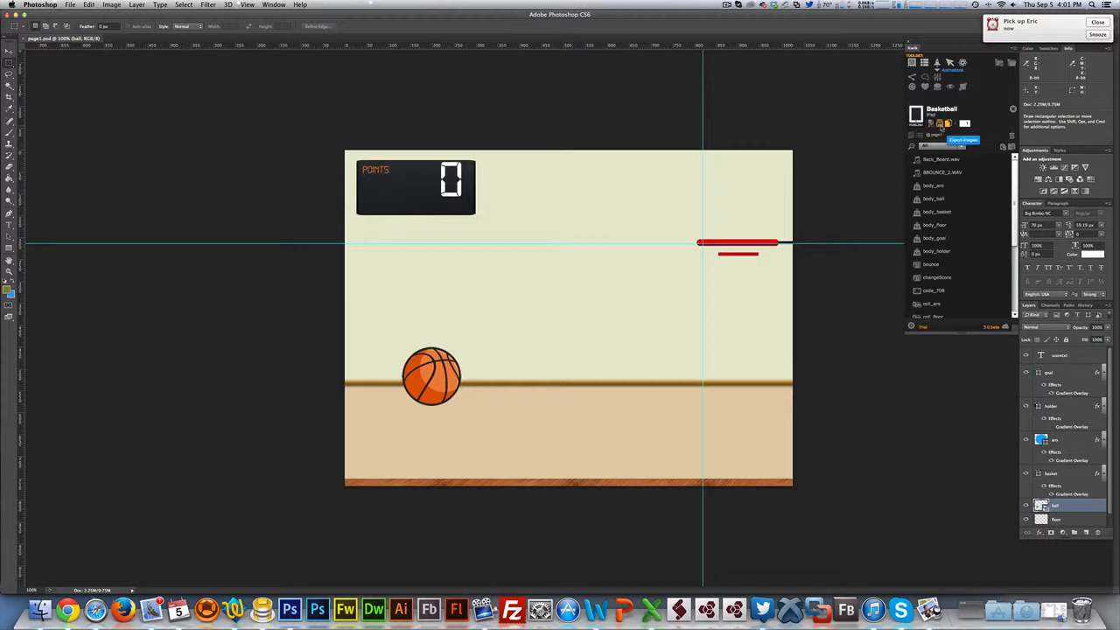
Expand the stage1 entry in the Kwik panel so its layers are listed
{"action": "left_click", "coordinate": [941, 159]}
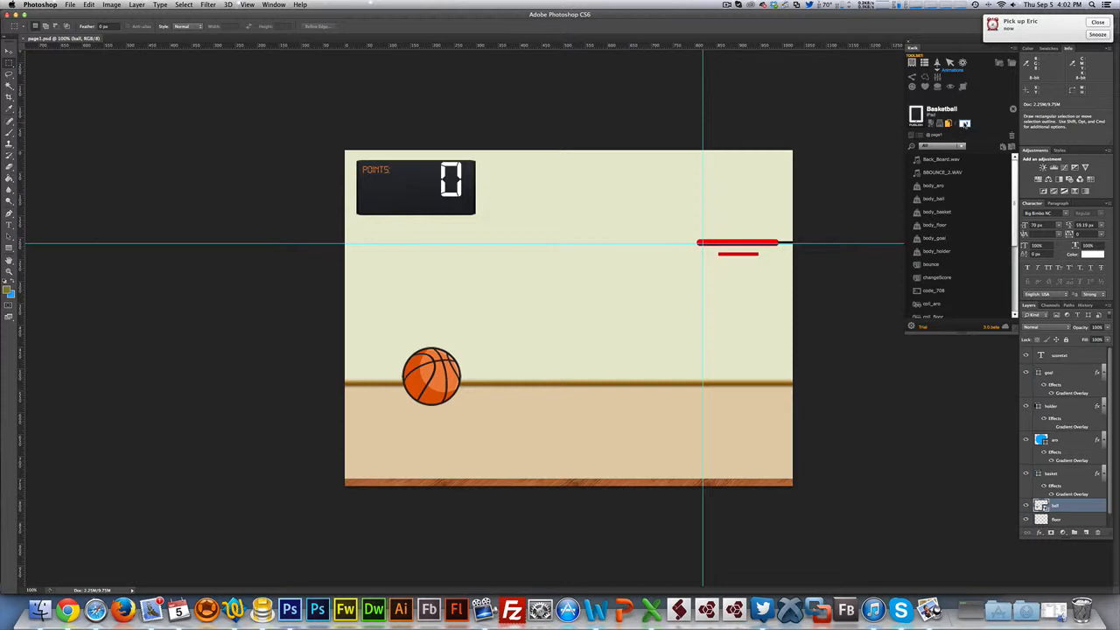
{"action": "mouse_move", "coordinate": [997, 136]}
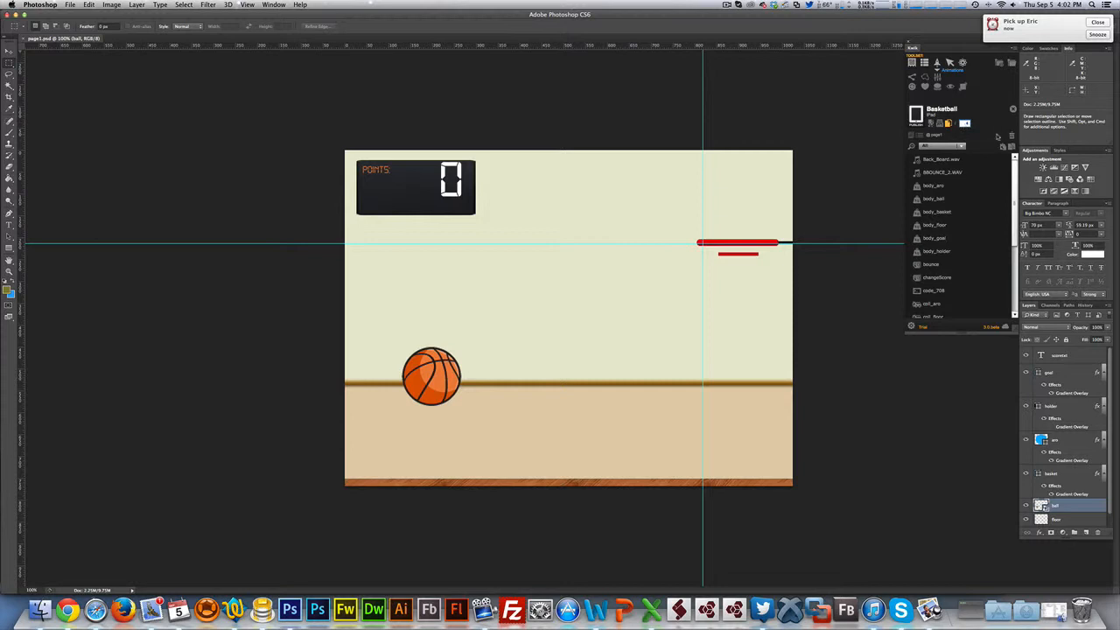
{"action": "mouse_move", "coordinate": [986, 137]}
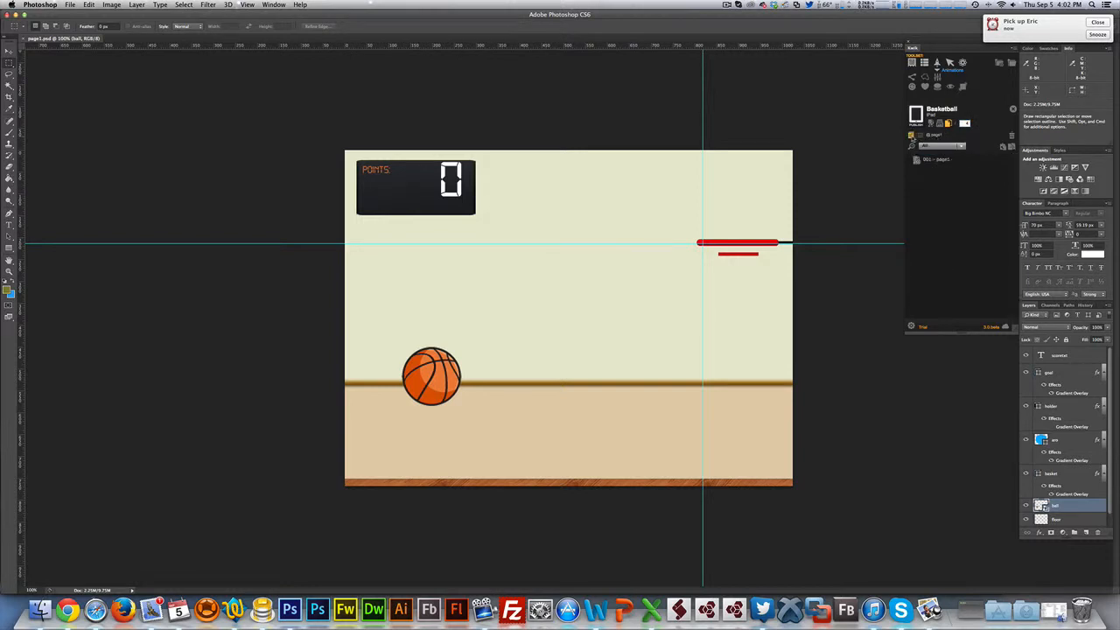
{"action": "left_click", "coordinate": [959, 159]}
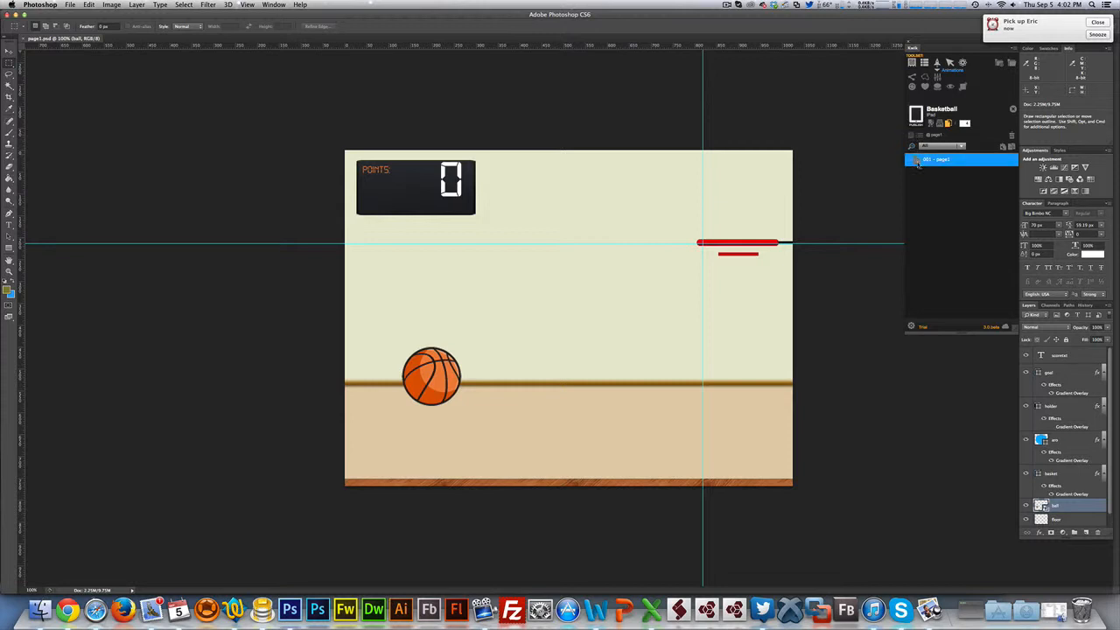
{"action": "left_click", "coordinate": [961, 159]}
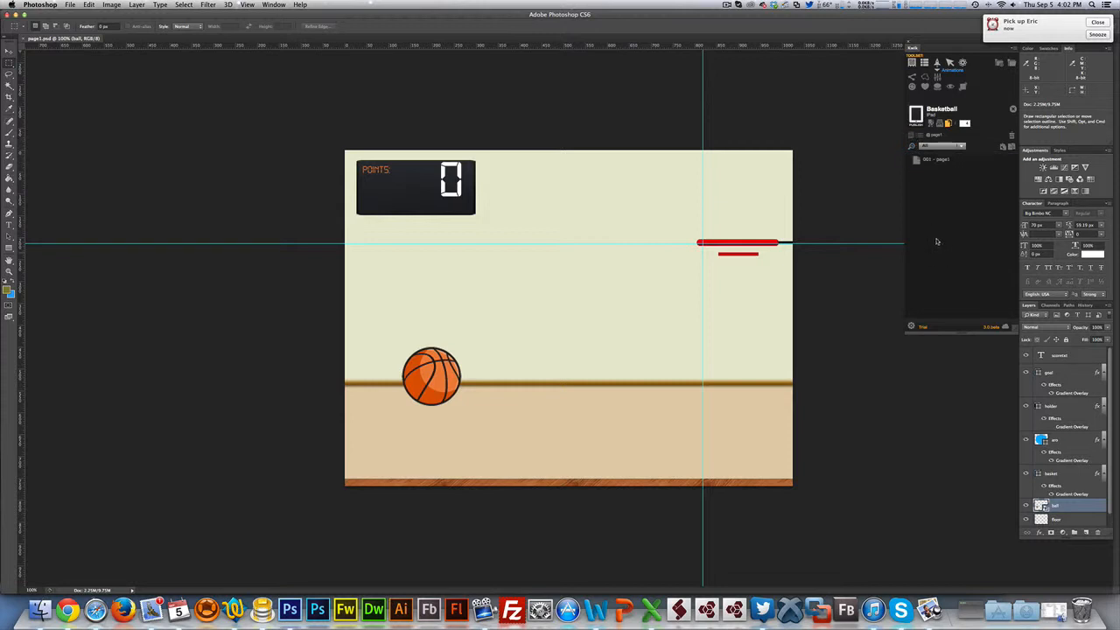
{"action": "left_click", "coordinate": [936, 159]}
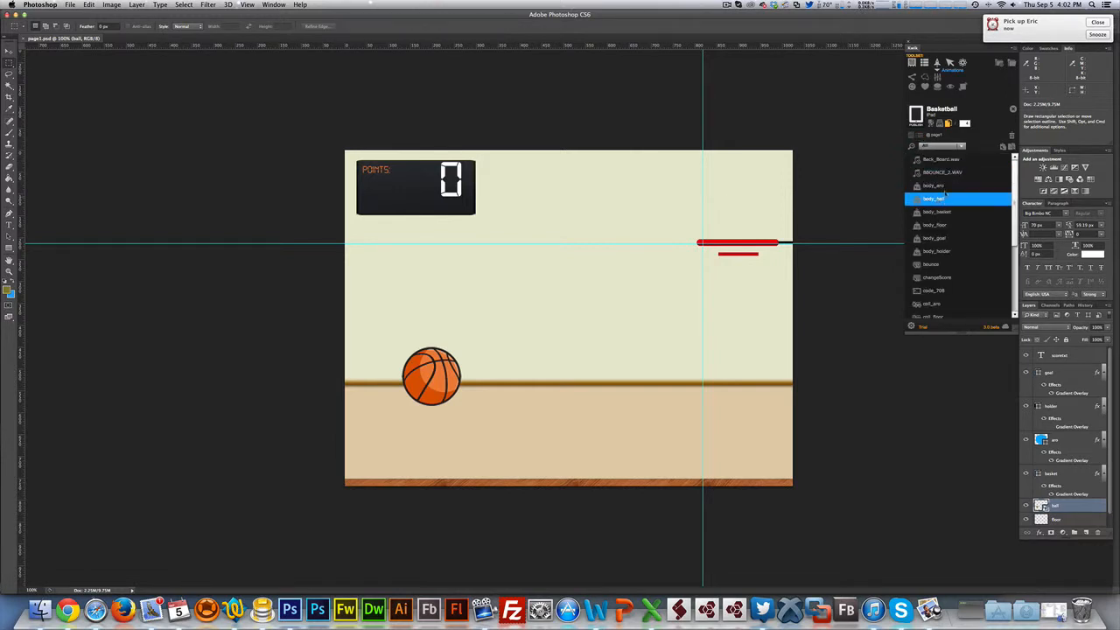
Select individual hero layers, clear the selection, then Cmd-click neighbouring layers into pairs
{"action": "left_click", "coordinate": [958, 305]}
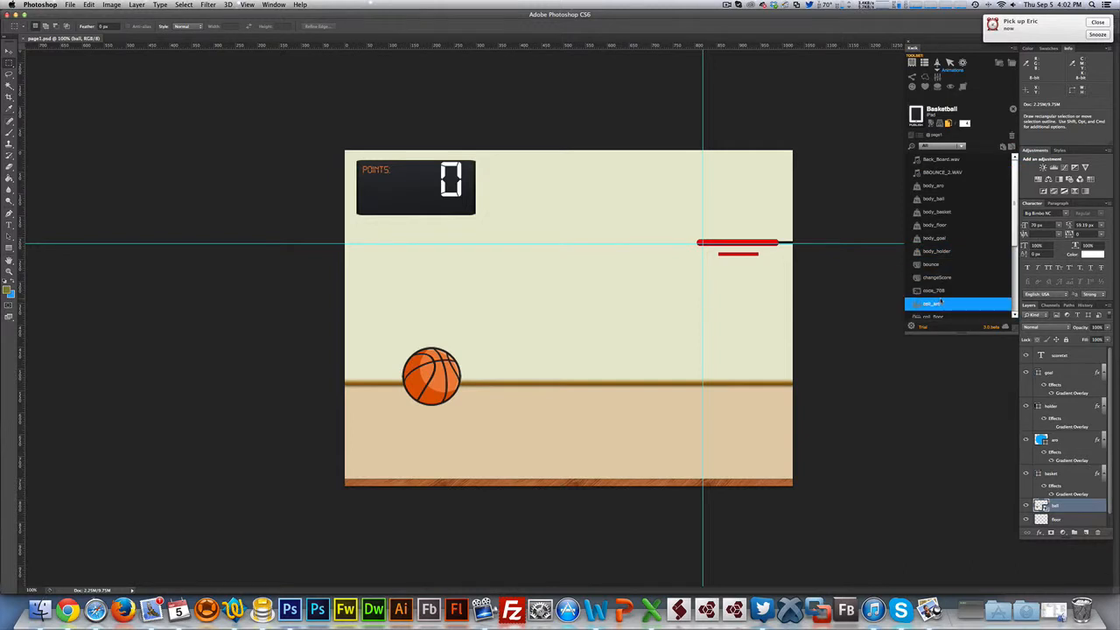
{"action": "left_click", "coordinate": [959, 238]}
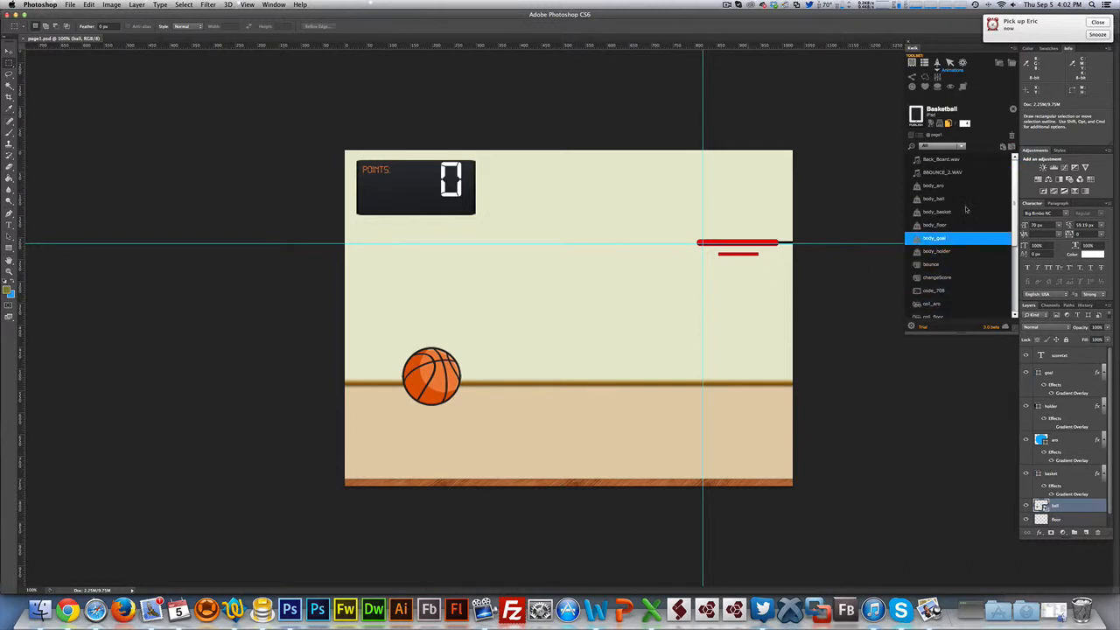
{"action": "left_click", "coordinate": [936, 252]}
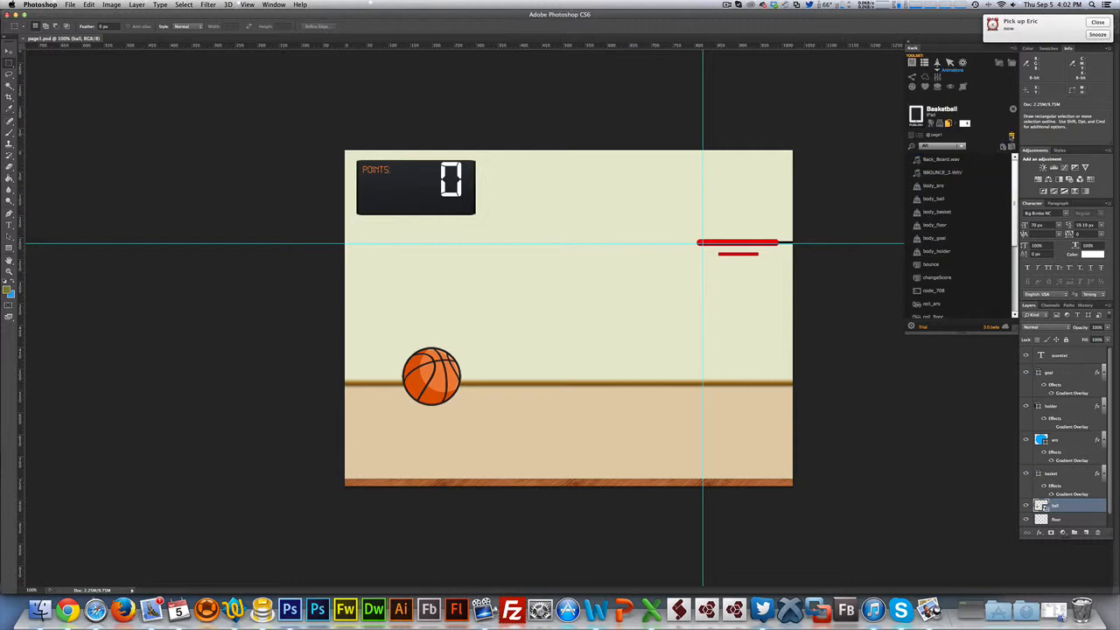
{"action": "left_click", "coordinate": [934, 200]}
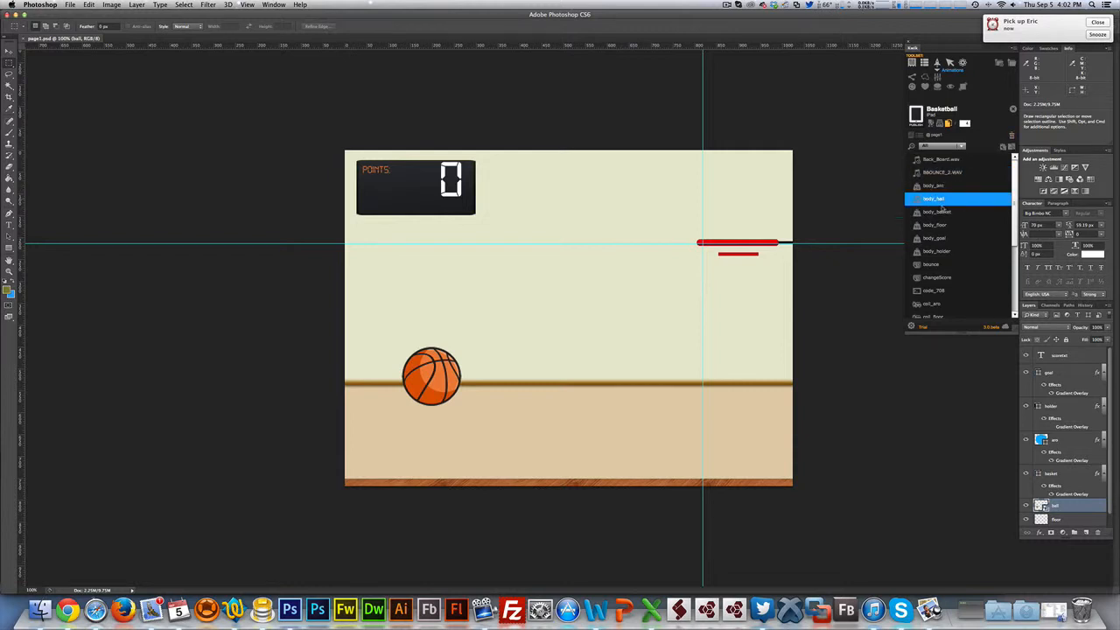
{"action": "left_click", "coordinate": [959, 264]}
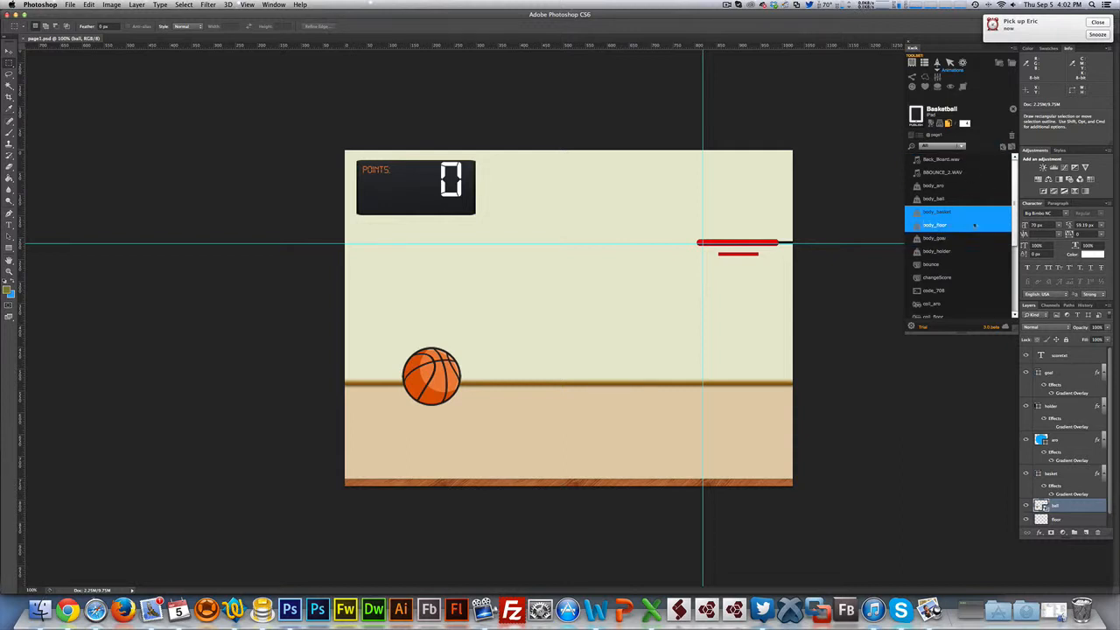
{"action": "left_click", "coordinate": [958, 172]}
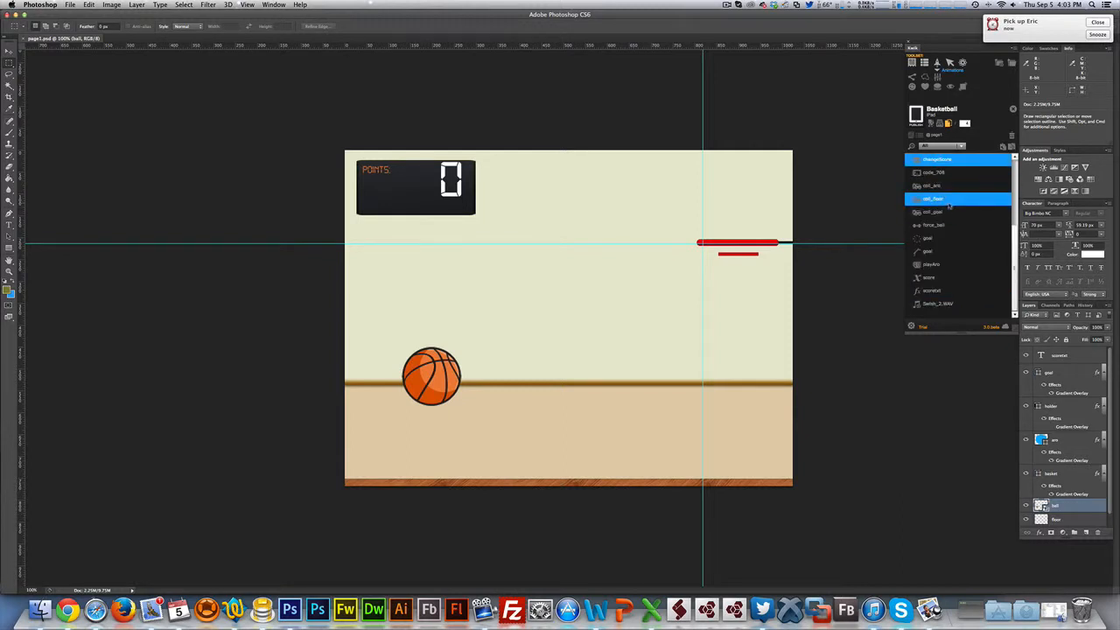
Cmd-click several non-adjacent layers into one selection, drop one, then keep a single top layer
{"action": "left_click", "coordinate": [959, 185]}
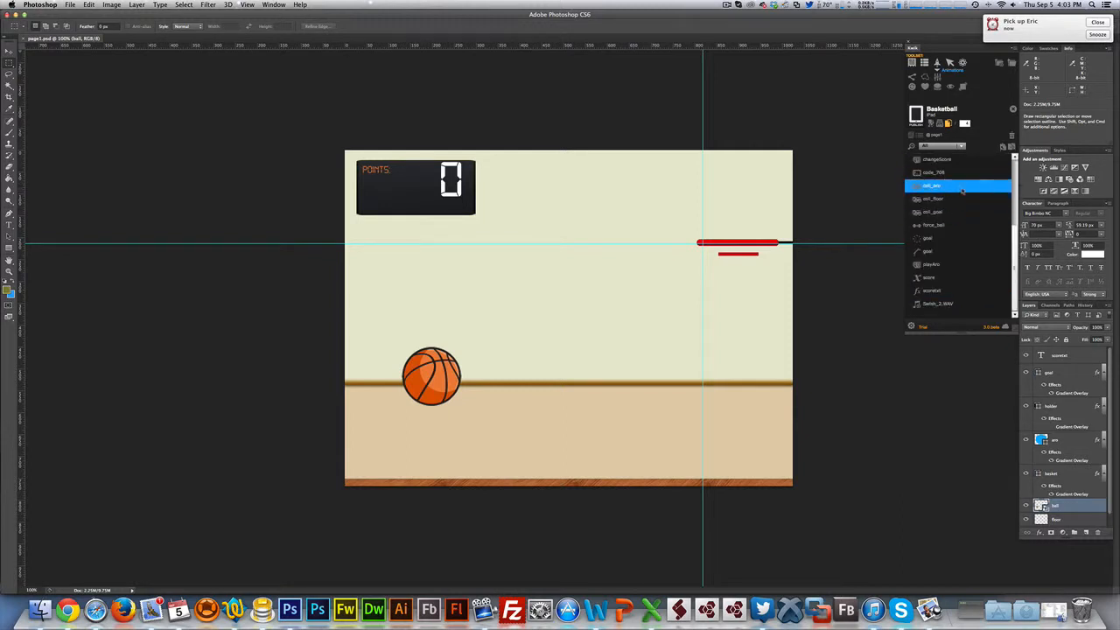
{"action": "left_click", "coordinate": [953, 238]}
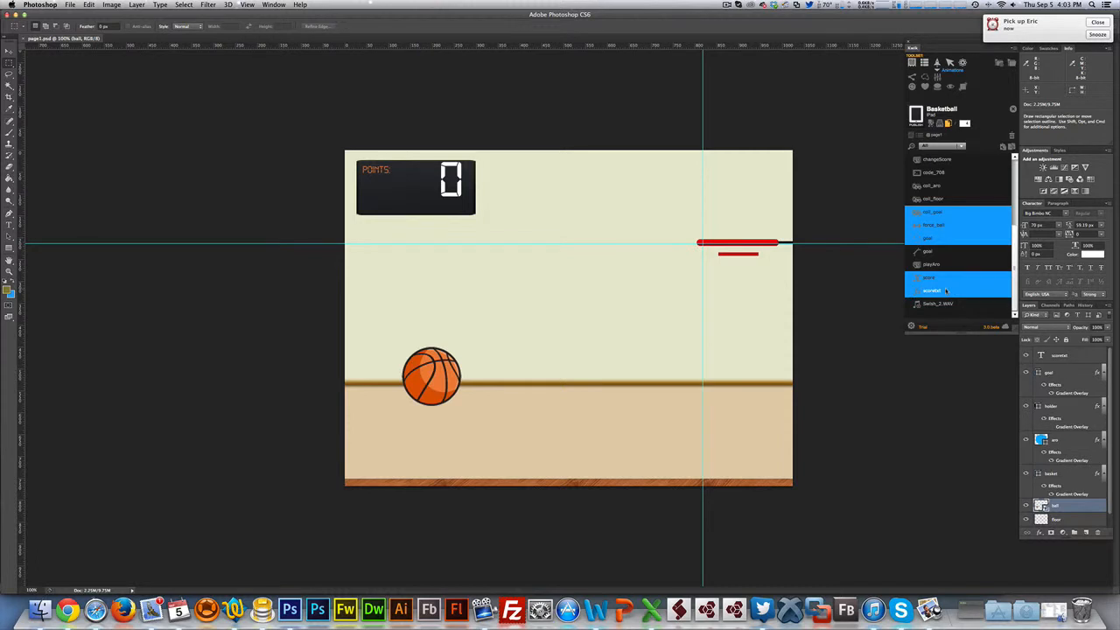
{"action": "left_click", "coordinate": [935, 173]}
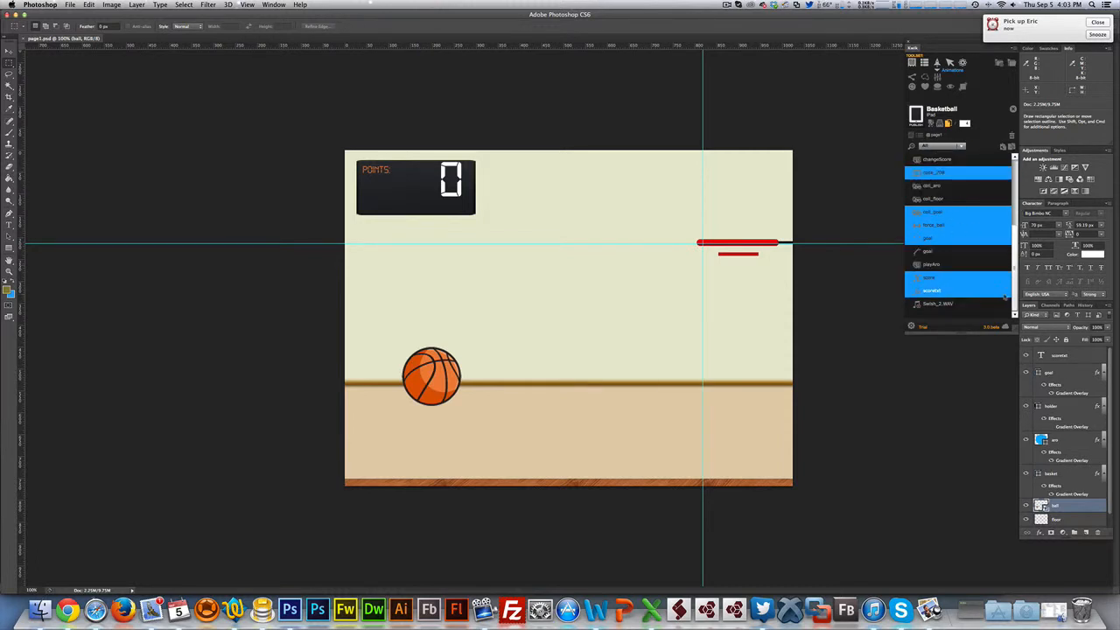
{"action": "left_click", "coordinate": [959, 277]}
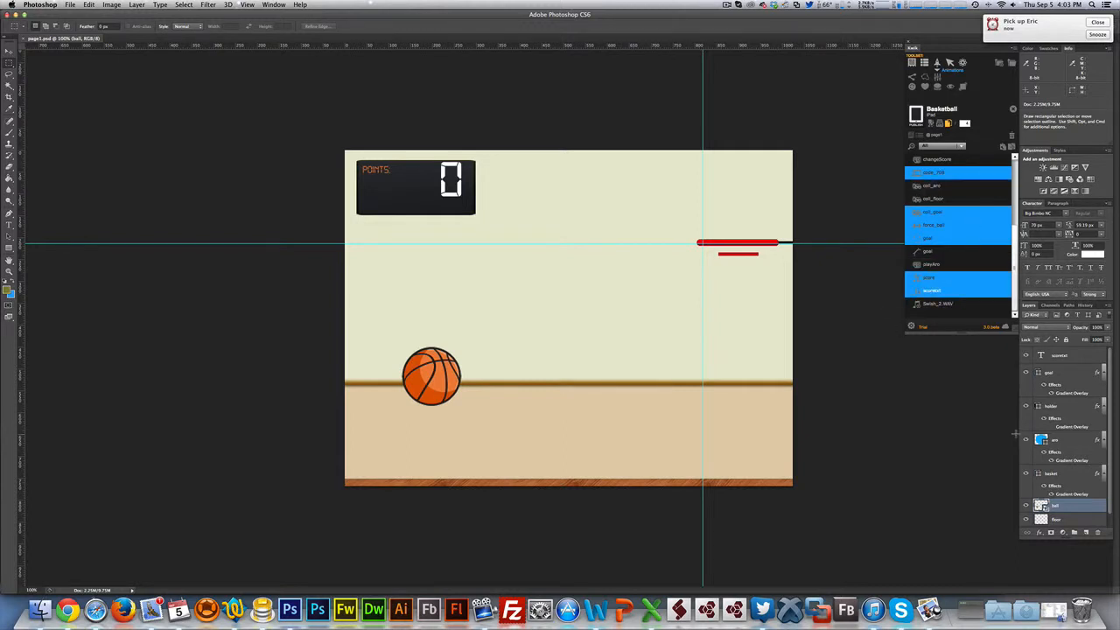
{"action": "left_click", "coordinate": [959, 290]}
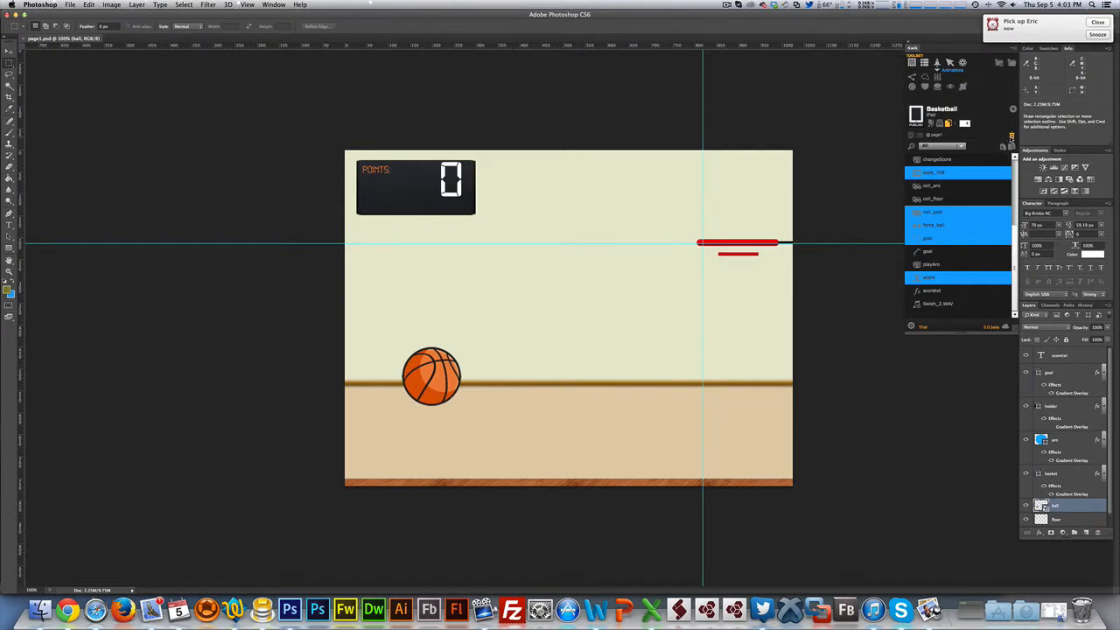
{"action": "left_click", "coordinate": [954, 159]}
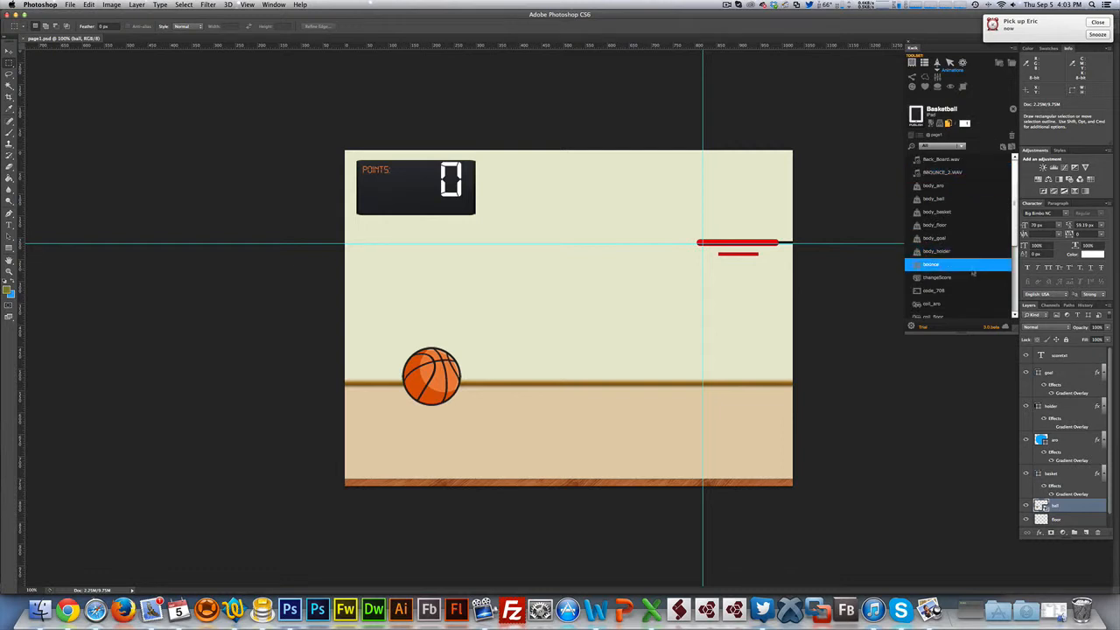
Choose a layer type in the Kwik type filter, then switch it to another type
{"action": "left_click", "coordinate": [938, 276]}
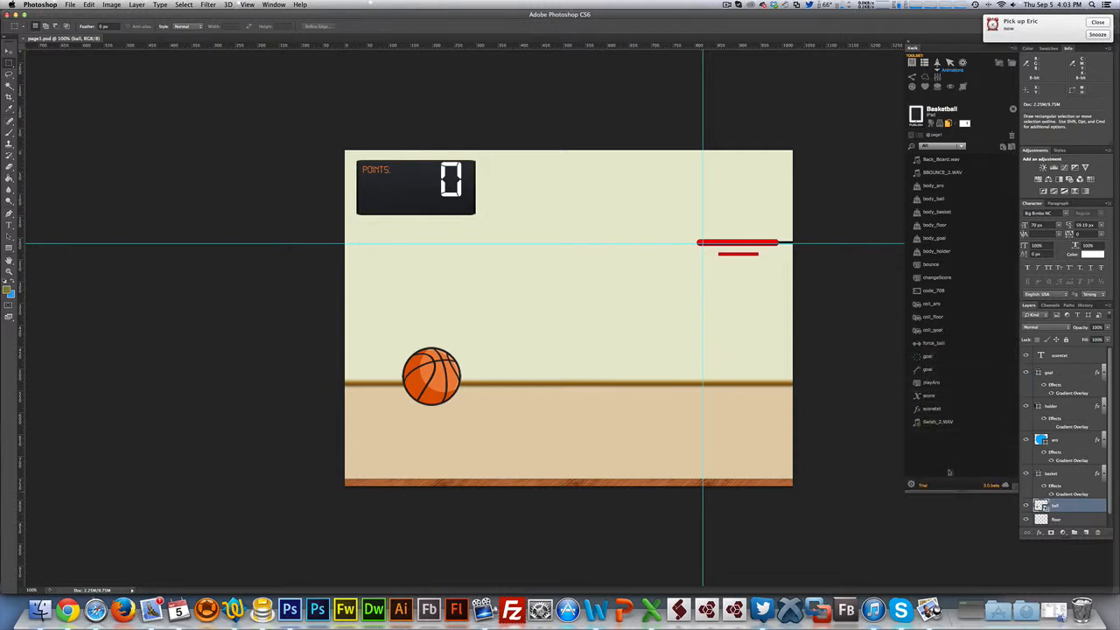
{"action": "left_click", "coordinate": [953, 171]}
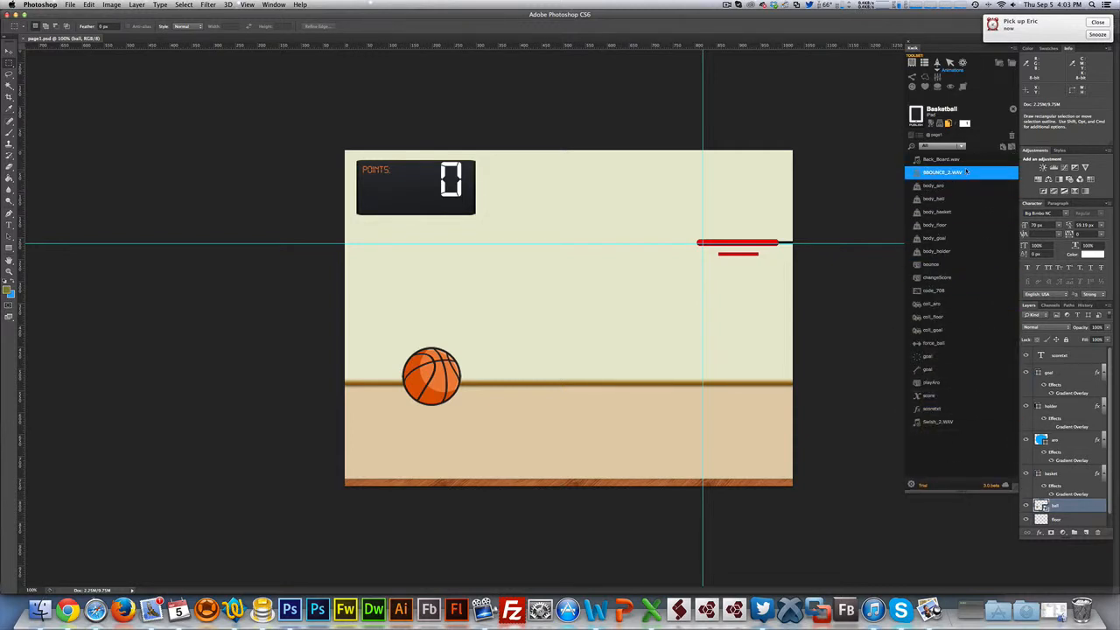
{"action": "left_click", "coordinate": [945, 159]}
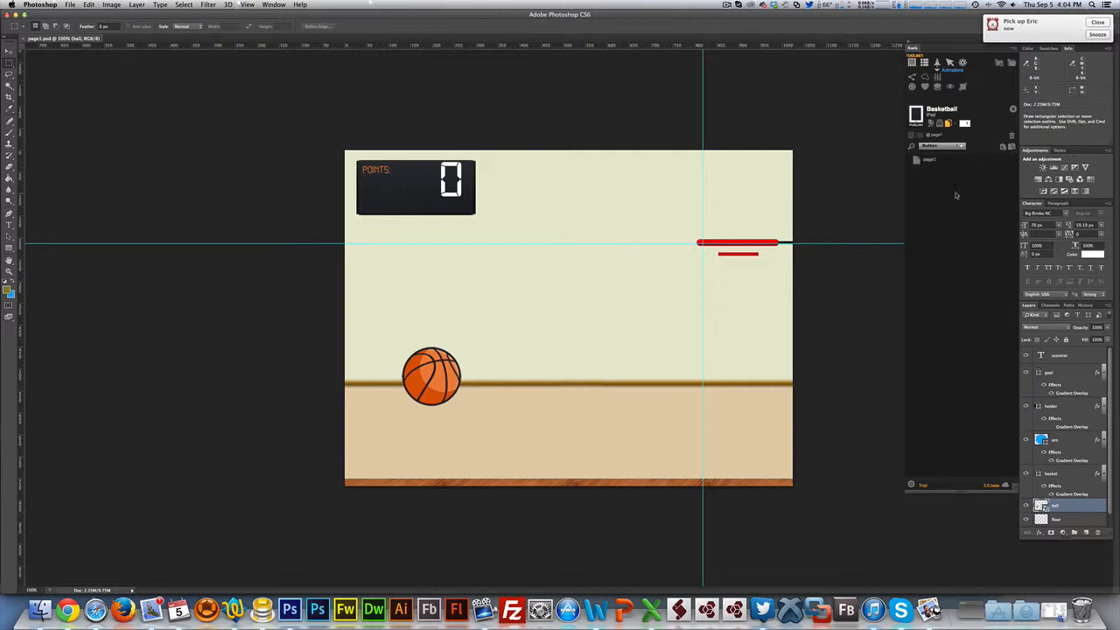
{"action": "left_click", "coordinate": [941, 145]}
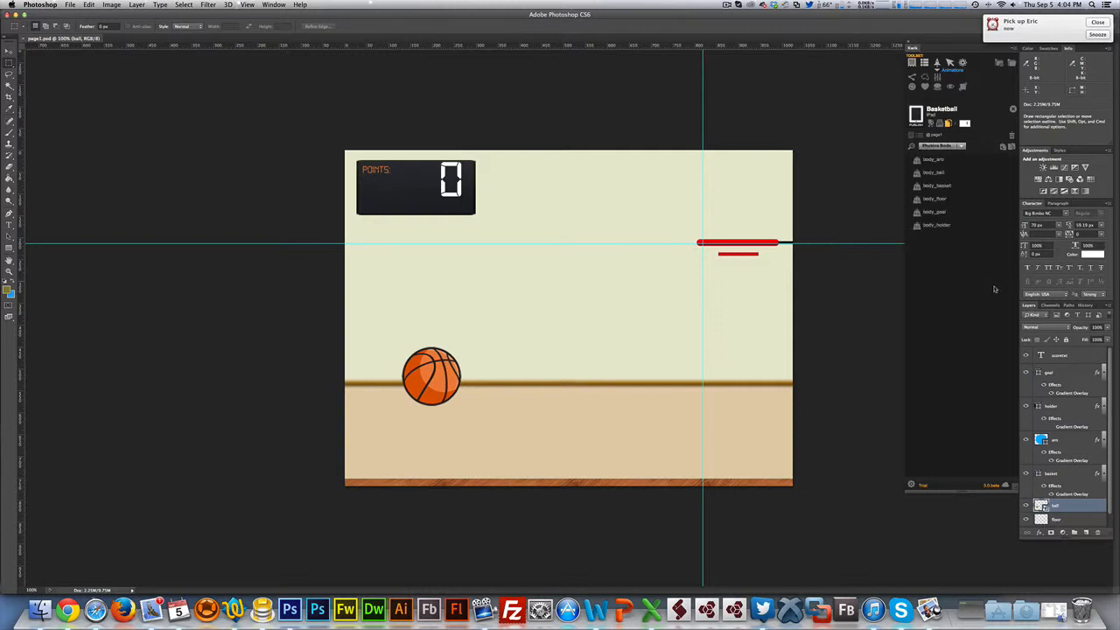
{"action": "left_click", "coordinate": [936, 199]}
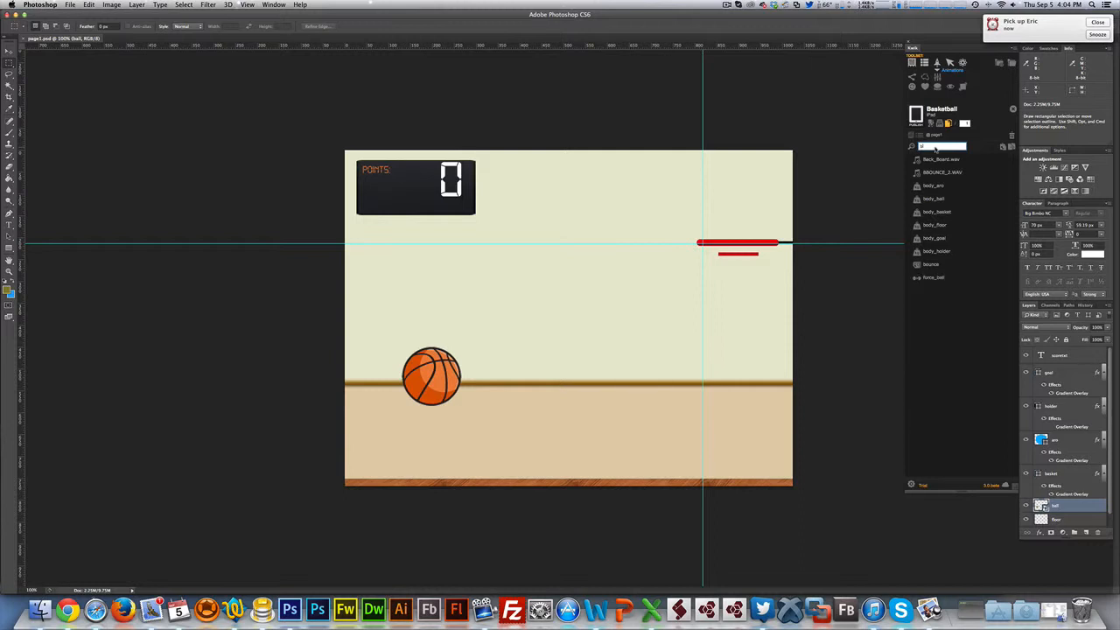
Select hero layers, search the list by name down to two matches and pick the first
{"action": "left_click", "coordinate": [936, 186]}
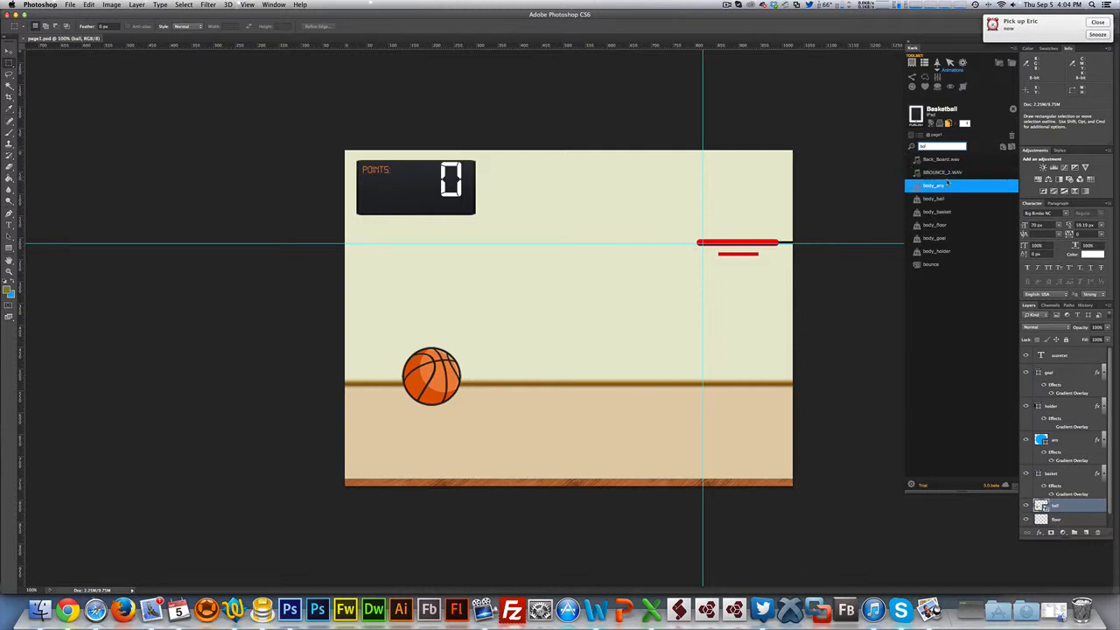
{"action": "left_click", "coordinate": [937, 238]}
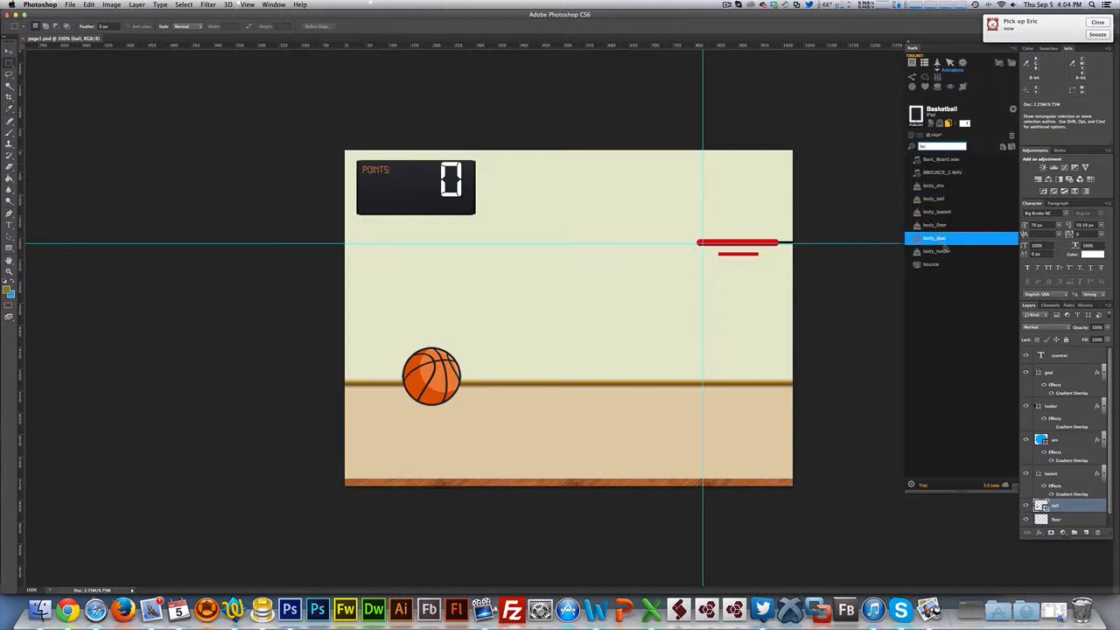
{"action": "left_click", "coordinate": [931, 264]}
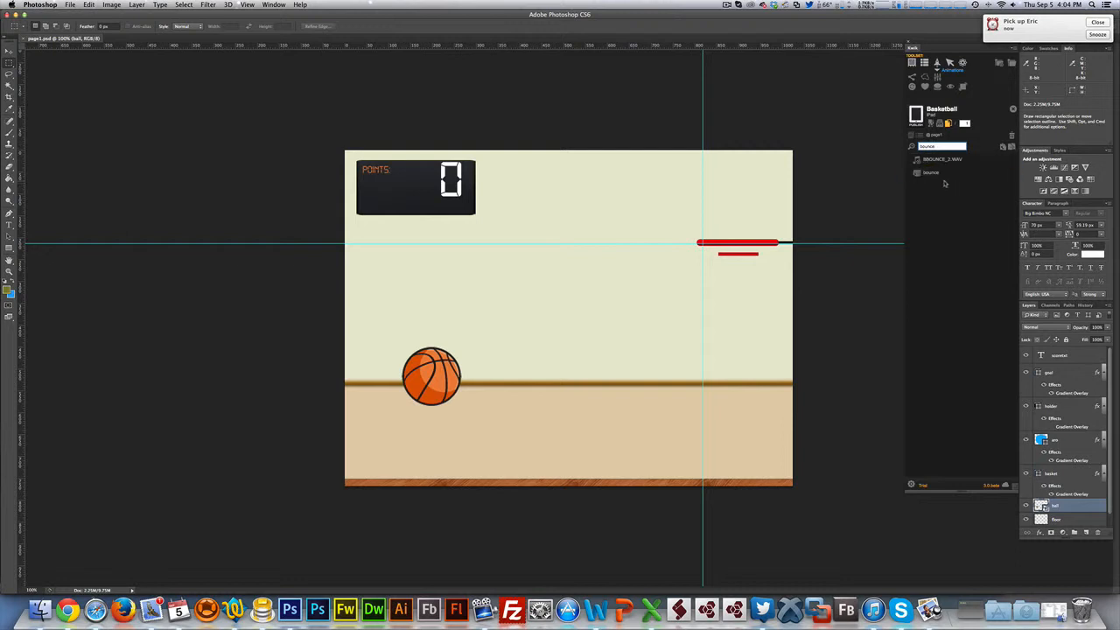
{"action": "left_click", "coordinate": [943, 159]}
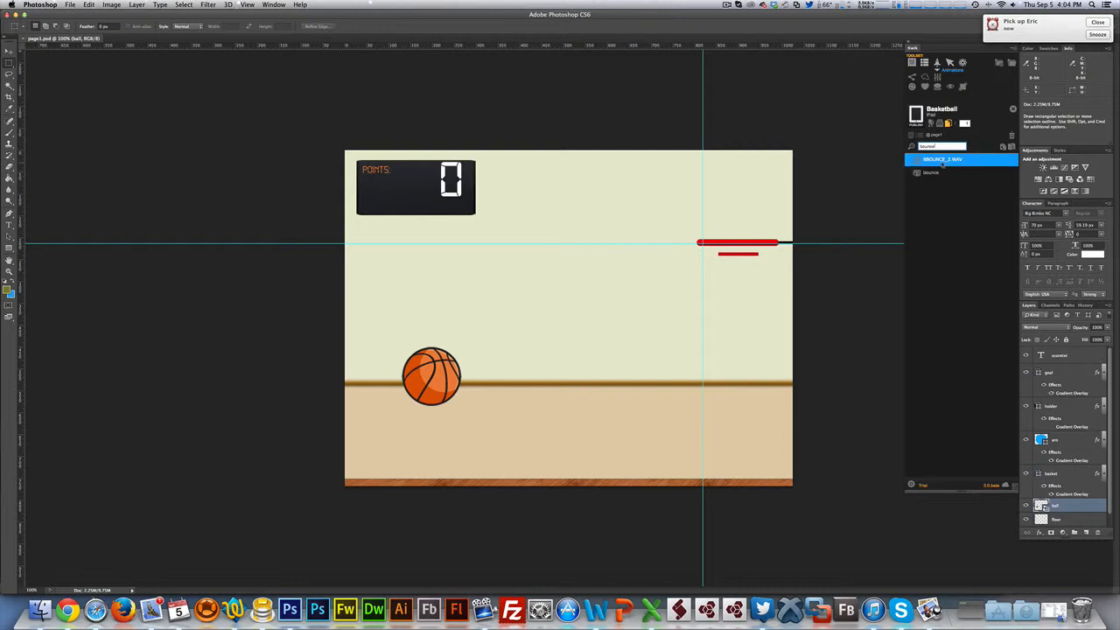
{"action": "left_click", "coordinate": [941, 147]}
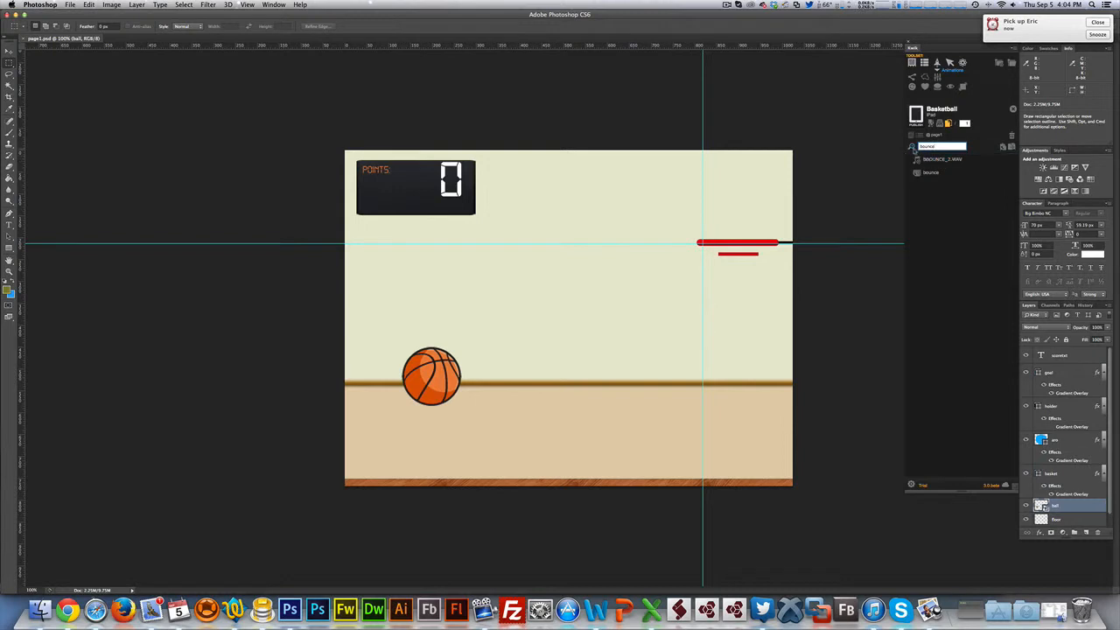